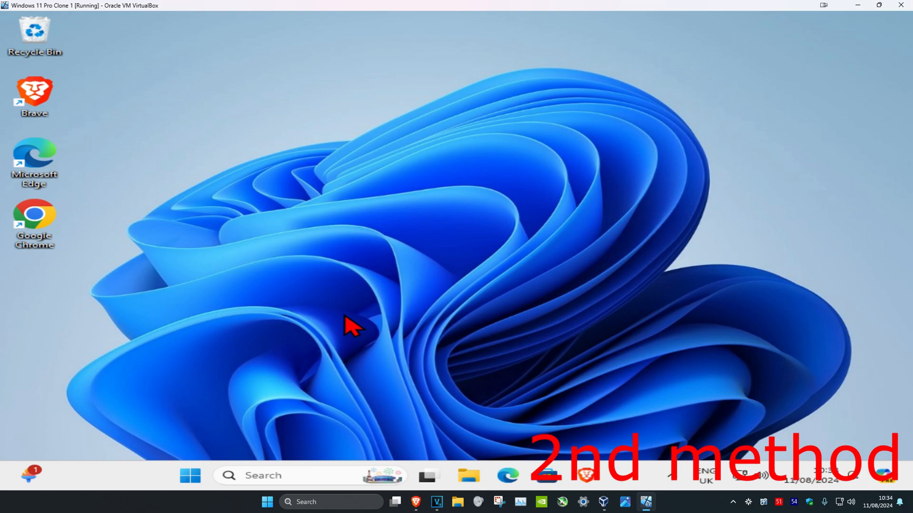
Search 'mouse settings' to reach the Settings Mouse page and scroll to Related settings.
type("mouse settings")
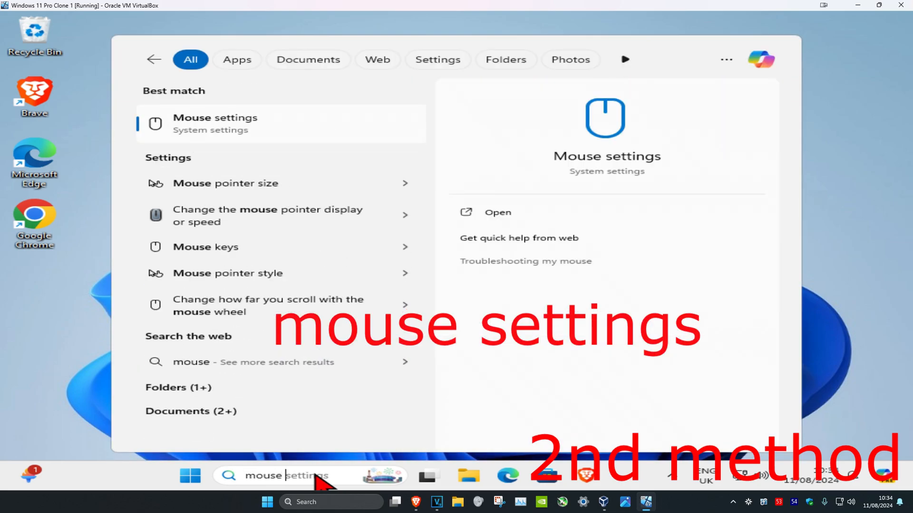
type("settings")
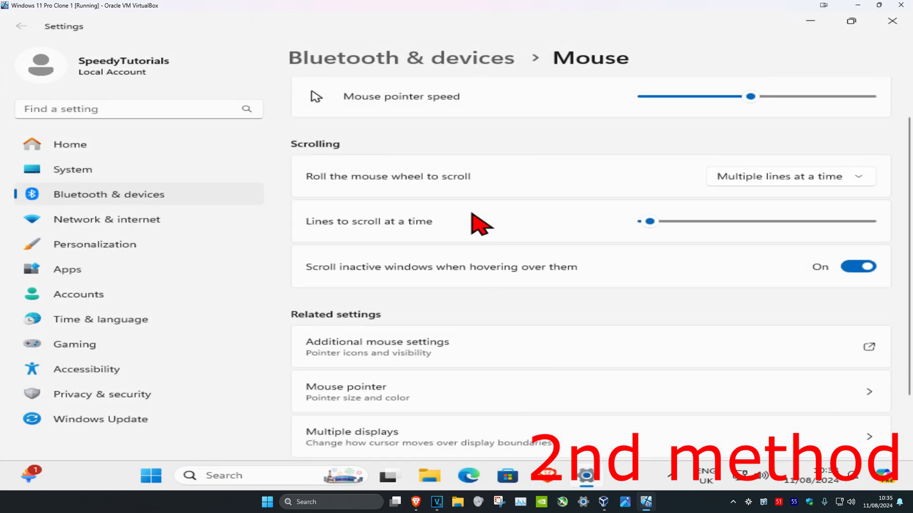
scroll("down", 3)
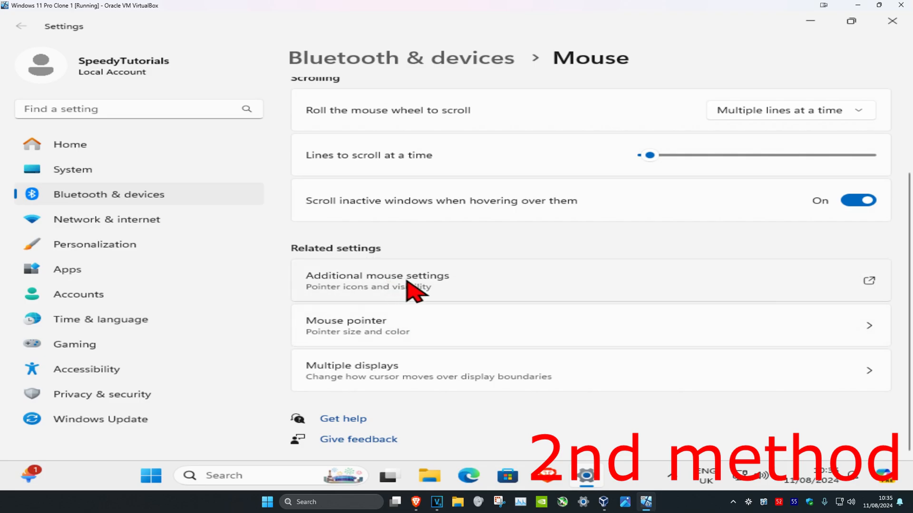
Open Additional mouse settings and view the Pointers, then Pointer Options, tabs.
left_click(377, 275)
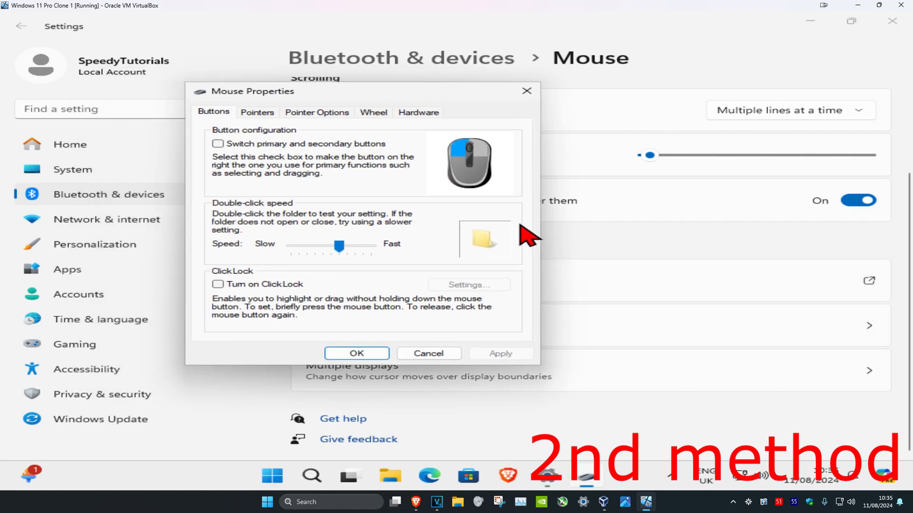
left_click(256, 112)
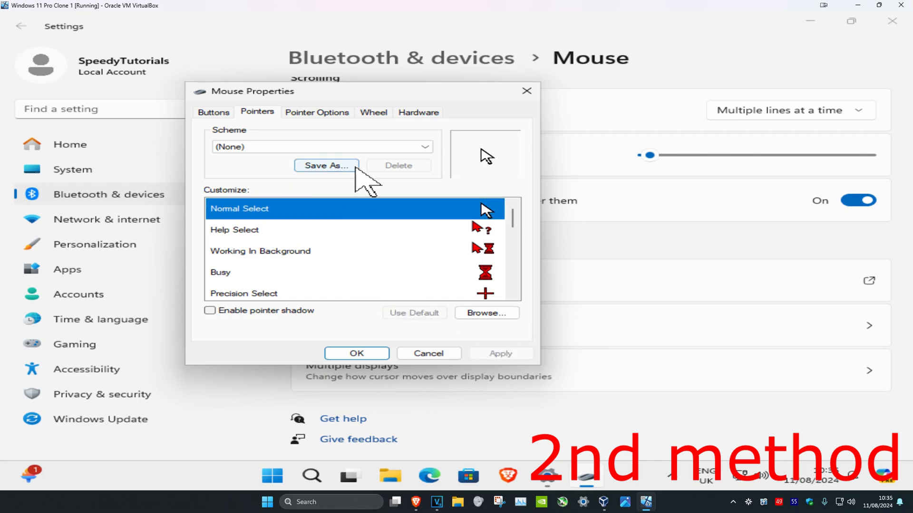
left_click(316, 112)
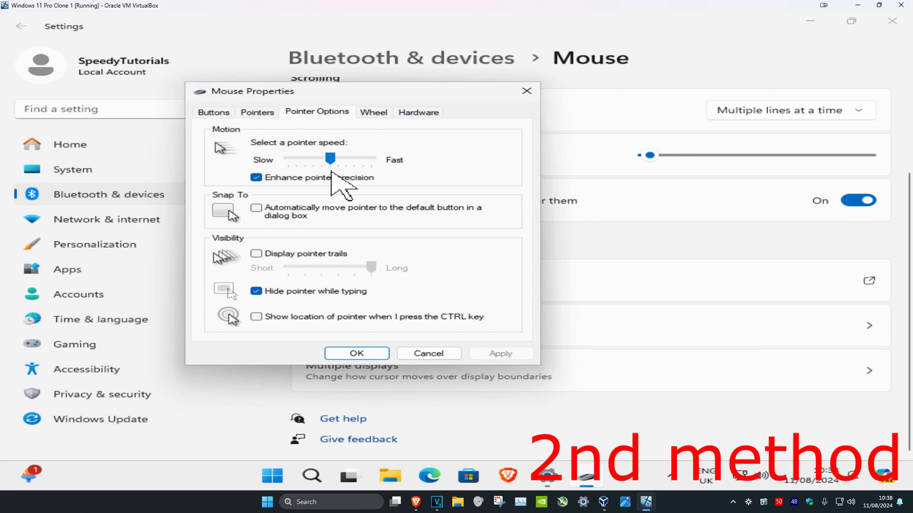
mouse_move(347, 181)
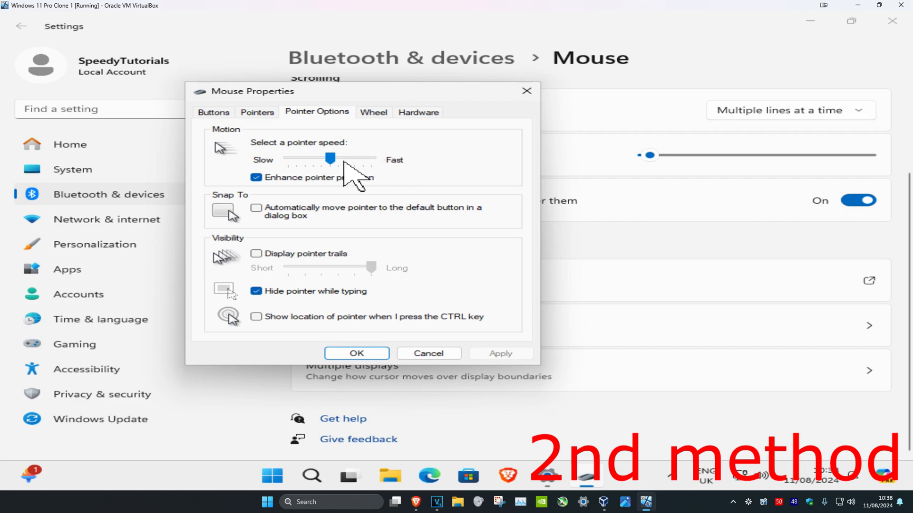
mouse_move(337, 169)
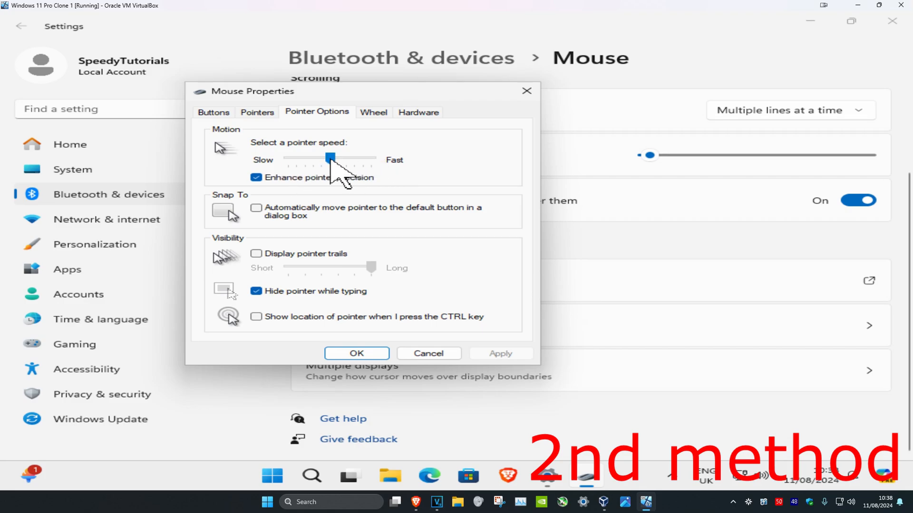
mouse_move(307, 203)
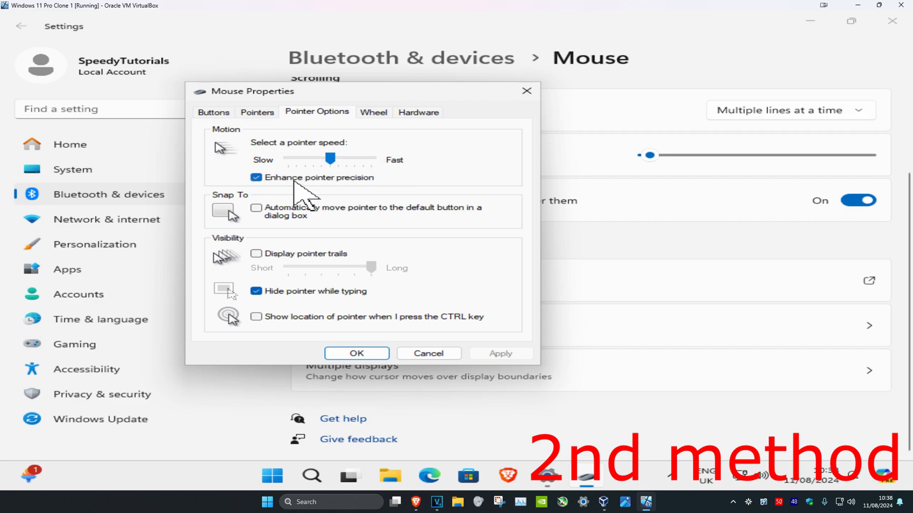
Uncheck Enhance pointer precision, apply the change, and close Mouse Properties.
left_click(256, 177)
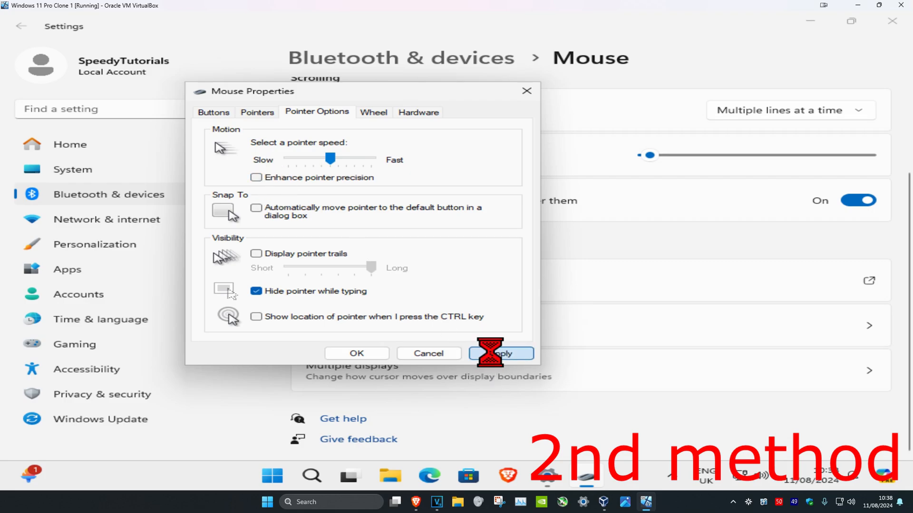
left_click(500, 353)
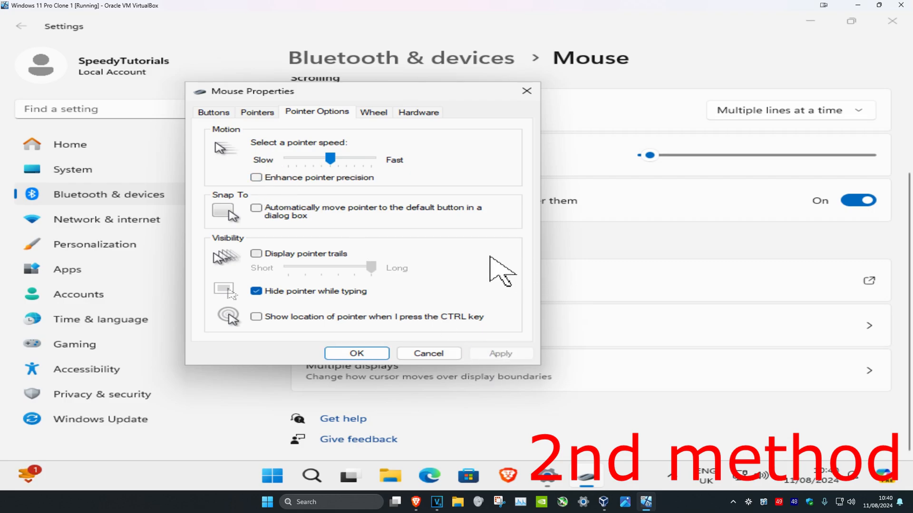
left_click(257, 291)
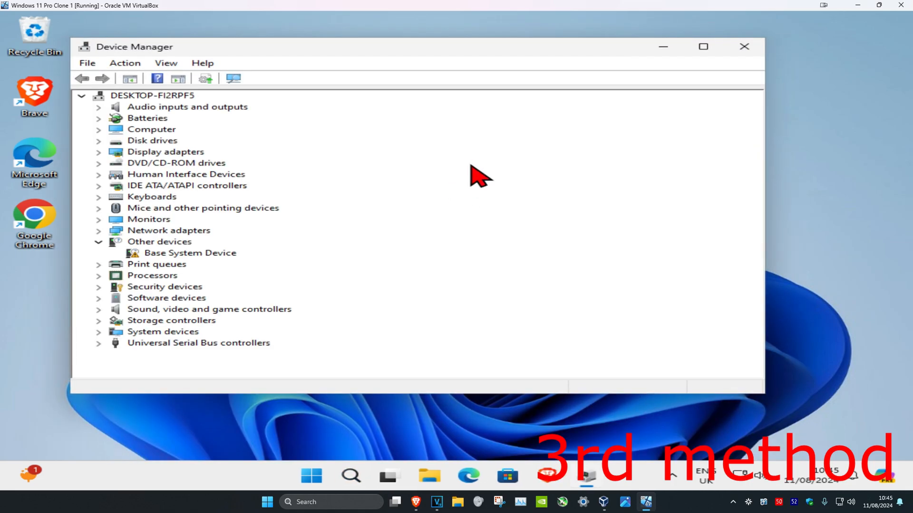
mouse_move(244, 224)
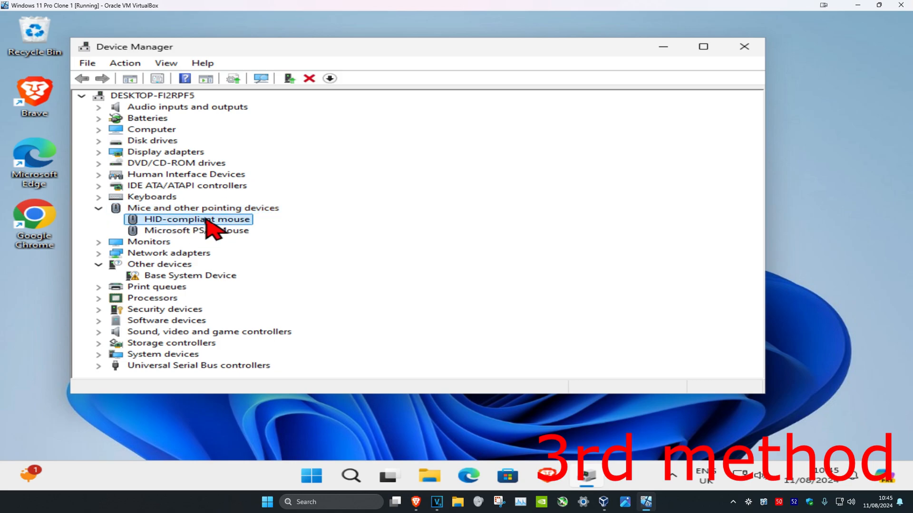
right_click(202, 219)
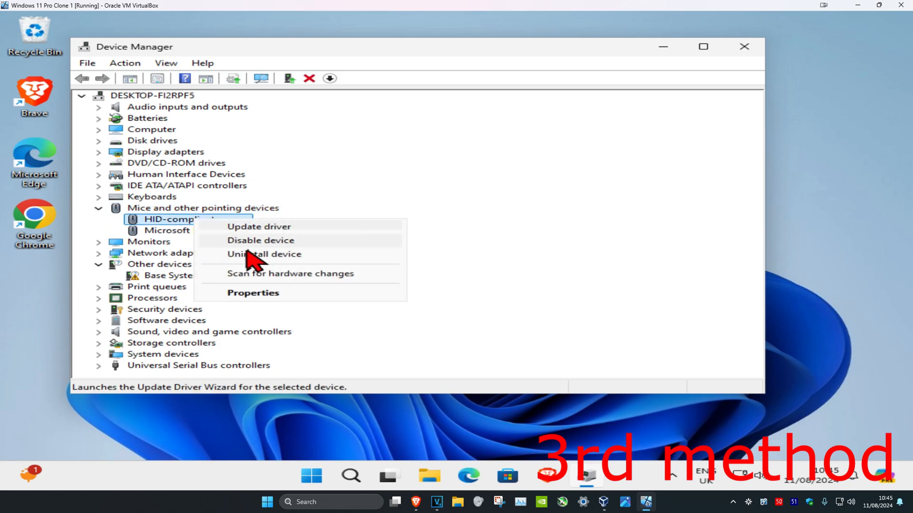
left_click(263, 254)
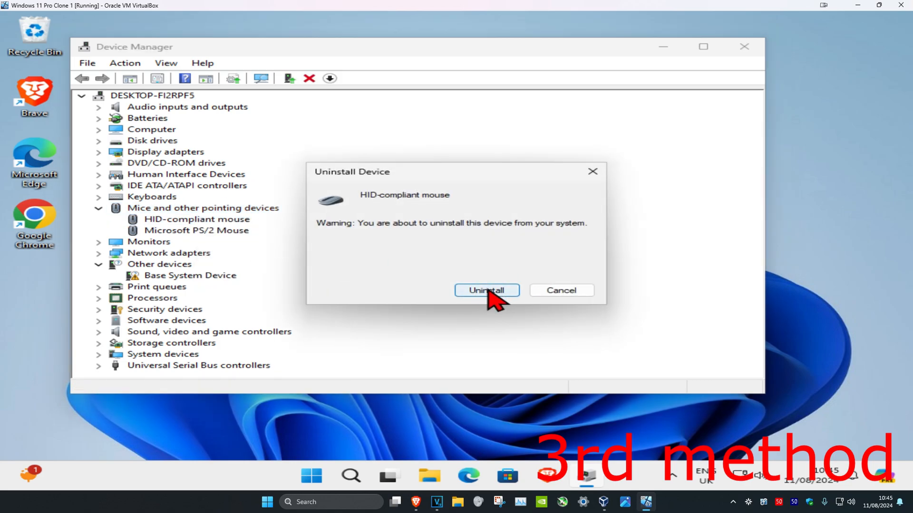
left_click(486, 290)
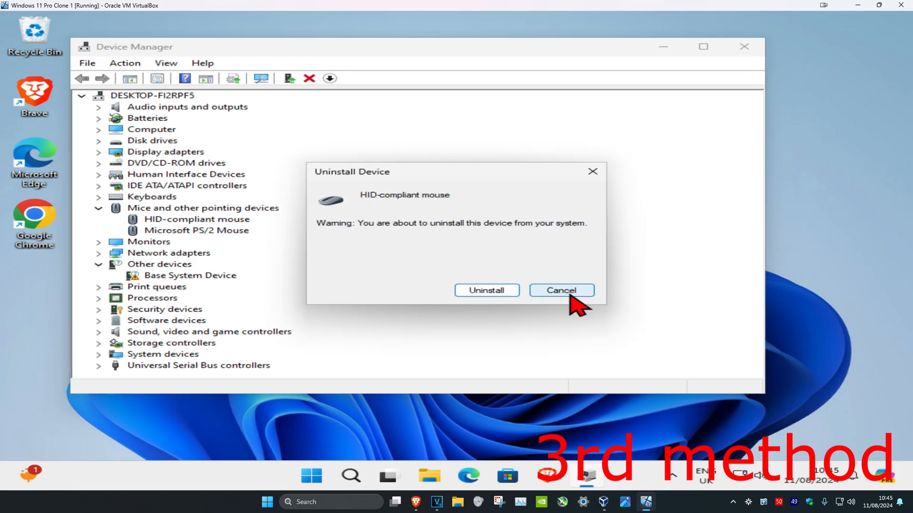
left_click(560, 290)
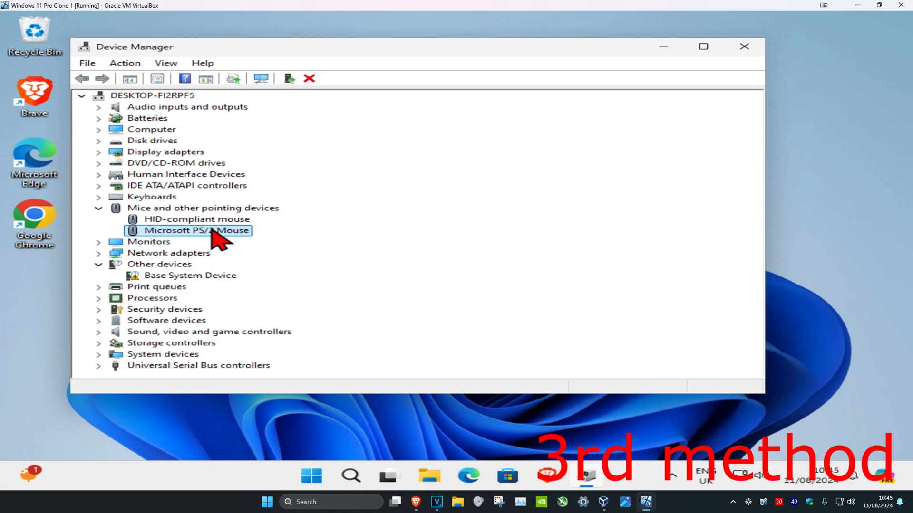
mouse_move(247, 238)
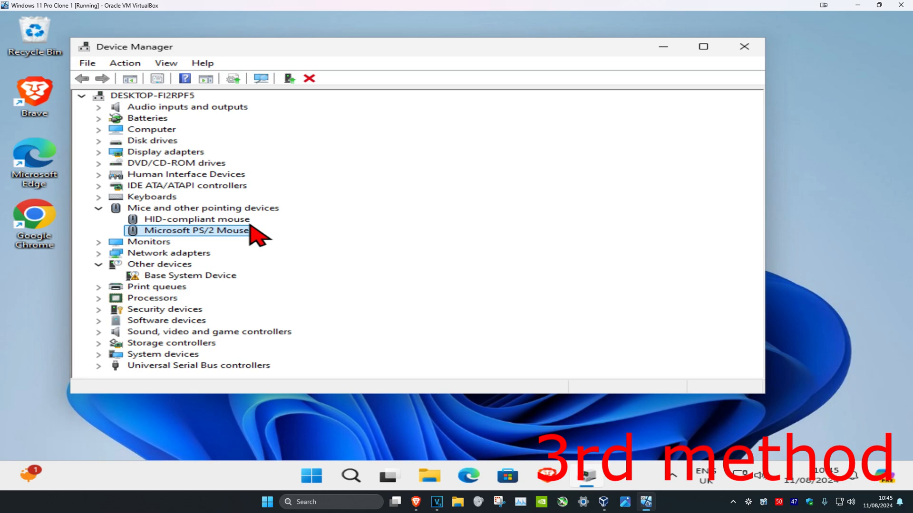
key("ctrl+alt+delete")
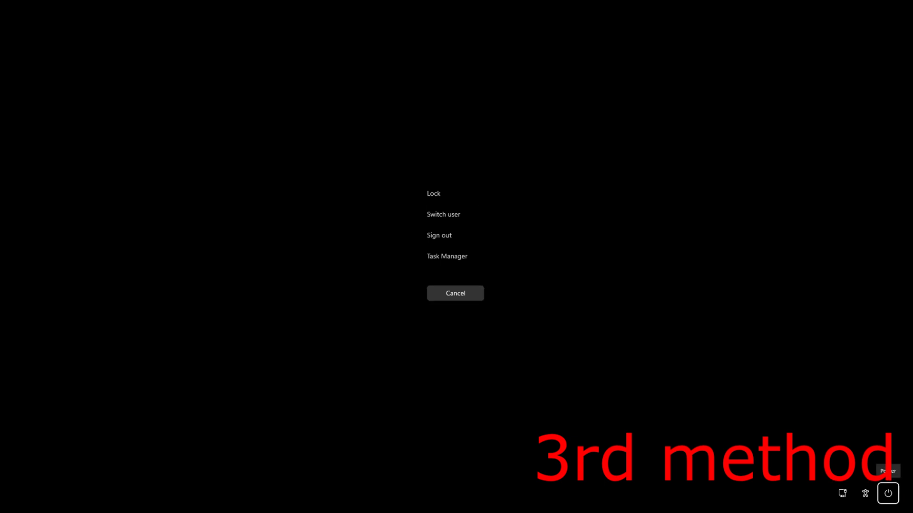
left_click(888, 493)
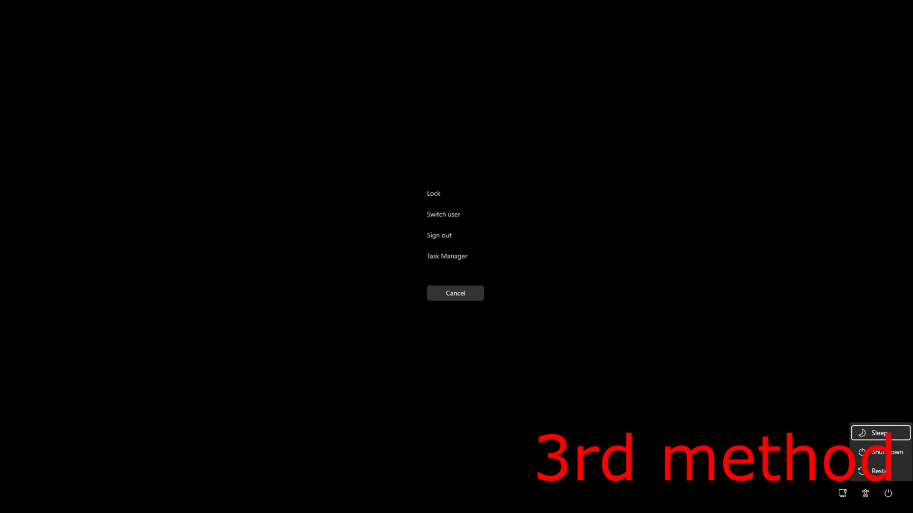
mouse_move(879, 433)
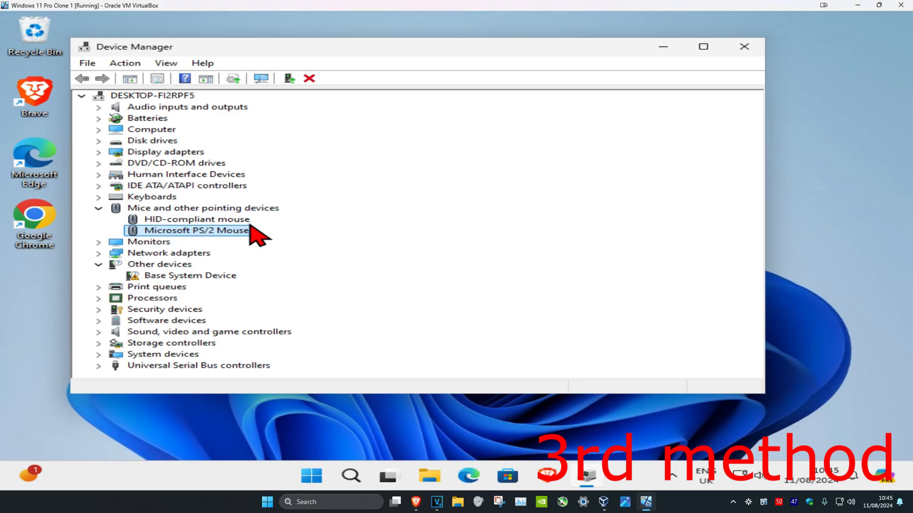
mouse_move(221, 230)
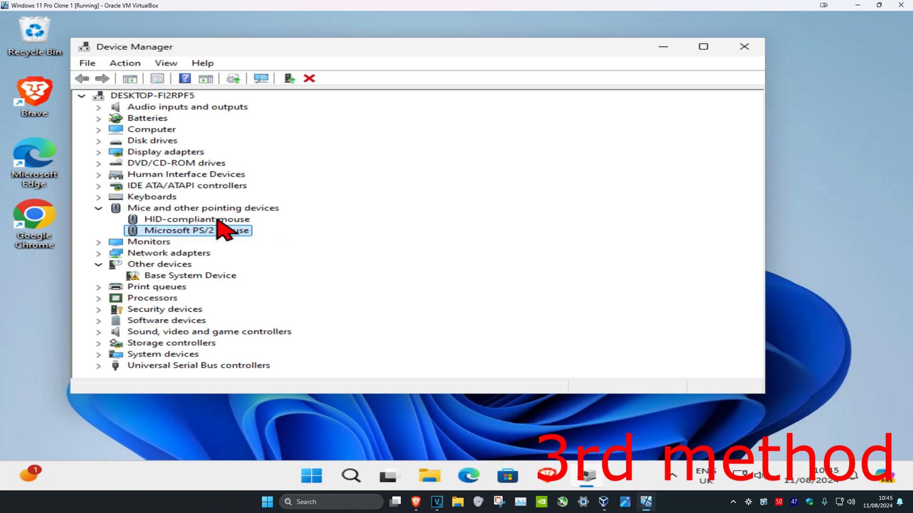